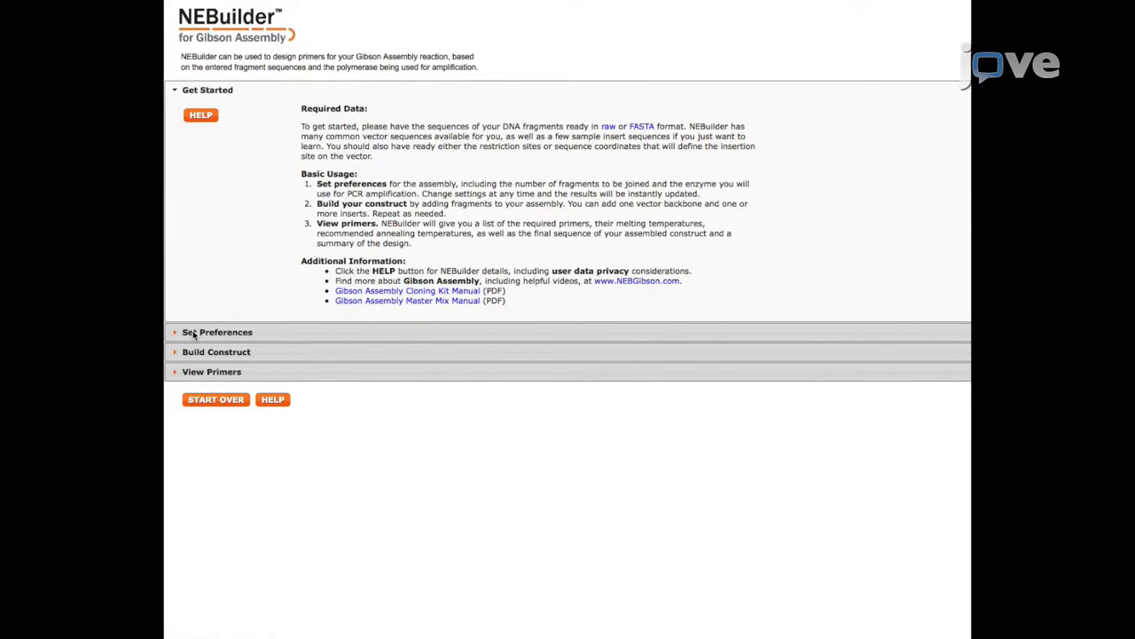
Step: Set assembly preferences to 4–6 fragments with a 25 nt minimum overlap length
{"action": "left_click", "coordinate": [213, 332]}
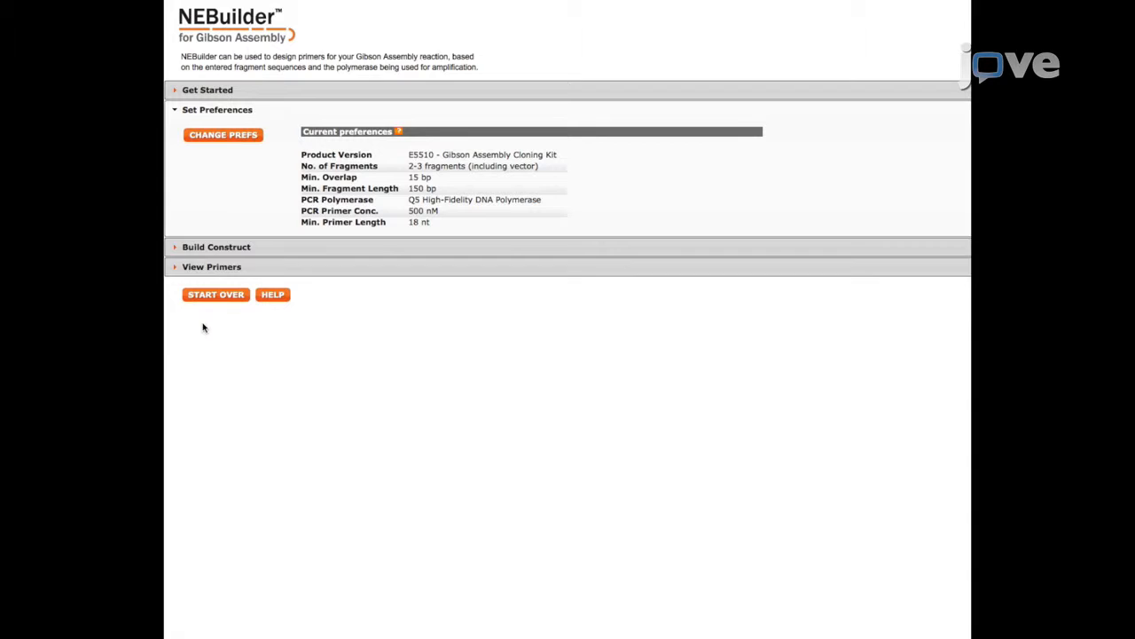
{"action": "left_click", "coordinate": [222, 135]}
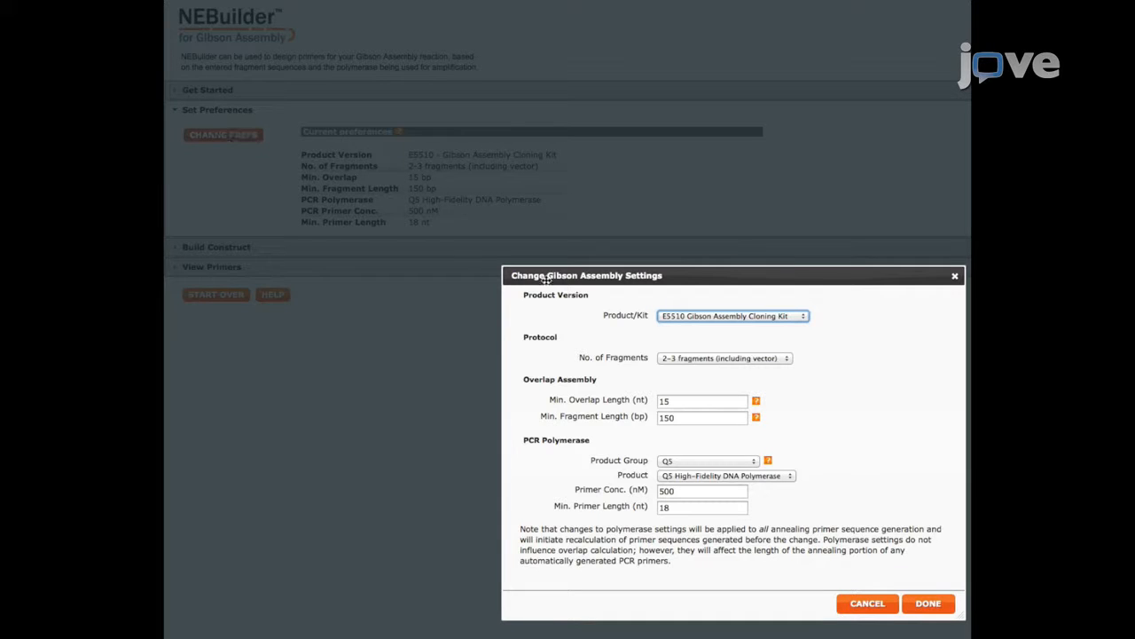
{"action": "left_click", "coordinate": [724, 359]}
{"action": "type", "text": "20"}
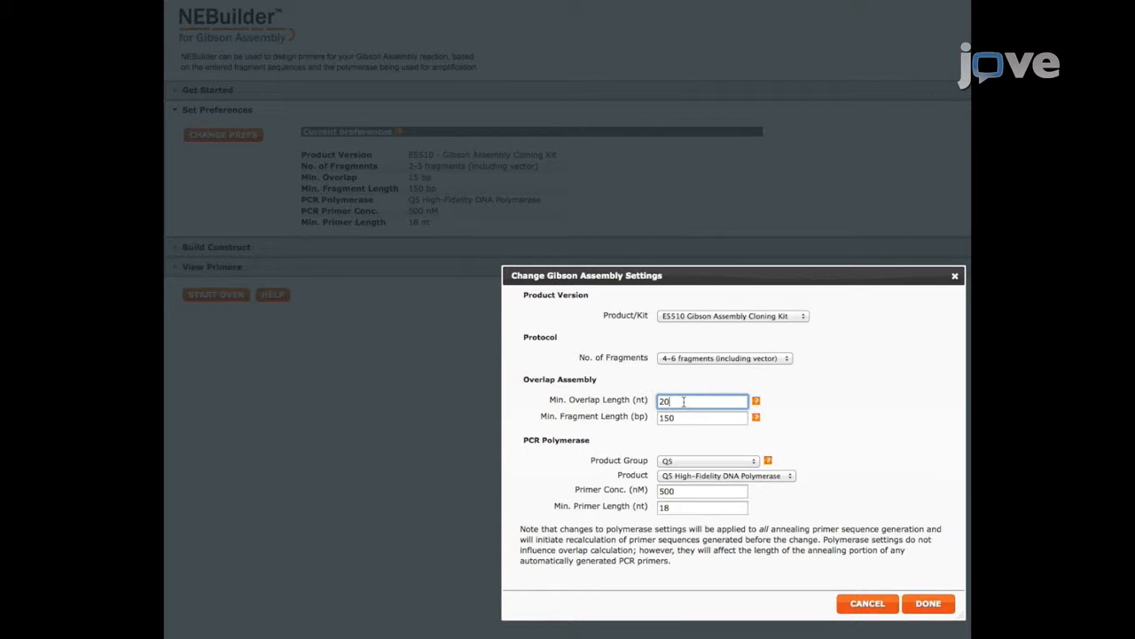
{"action": "type", "text": "25"}
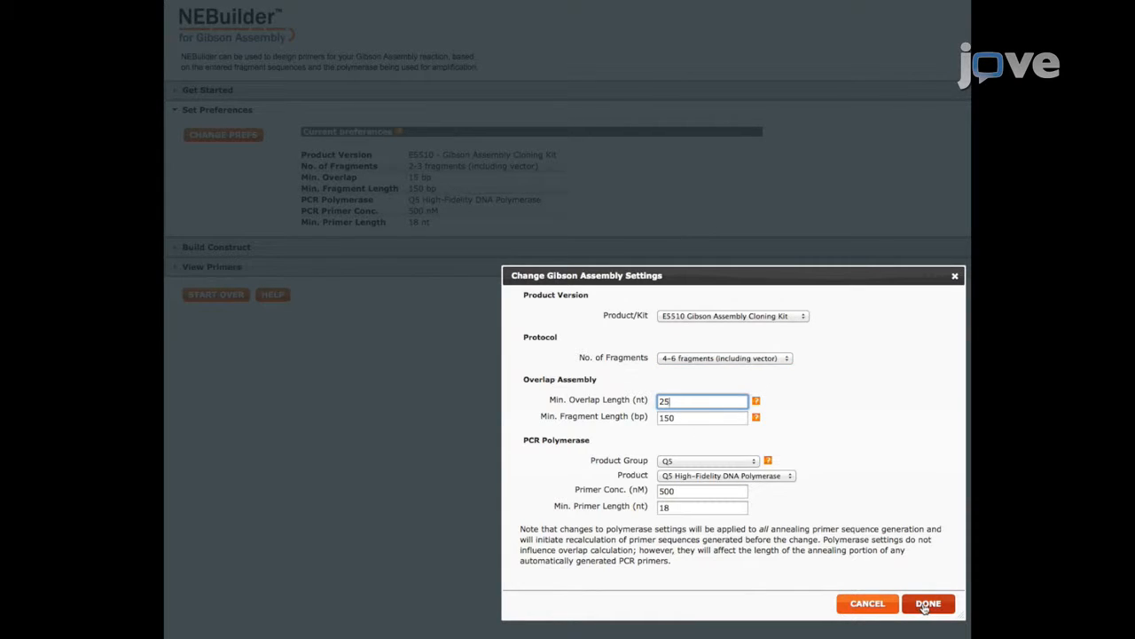
{"action": "left_click", "coordinate": [926, 603]}
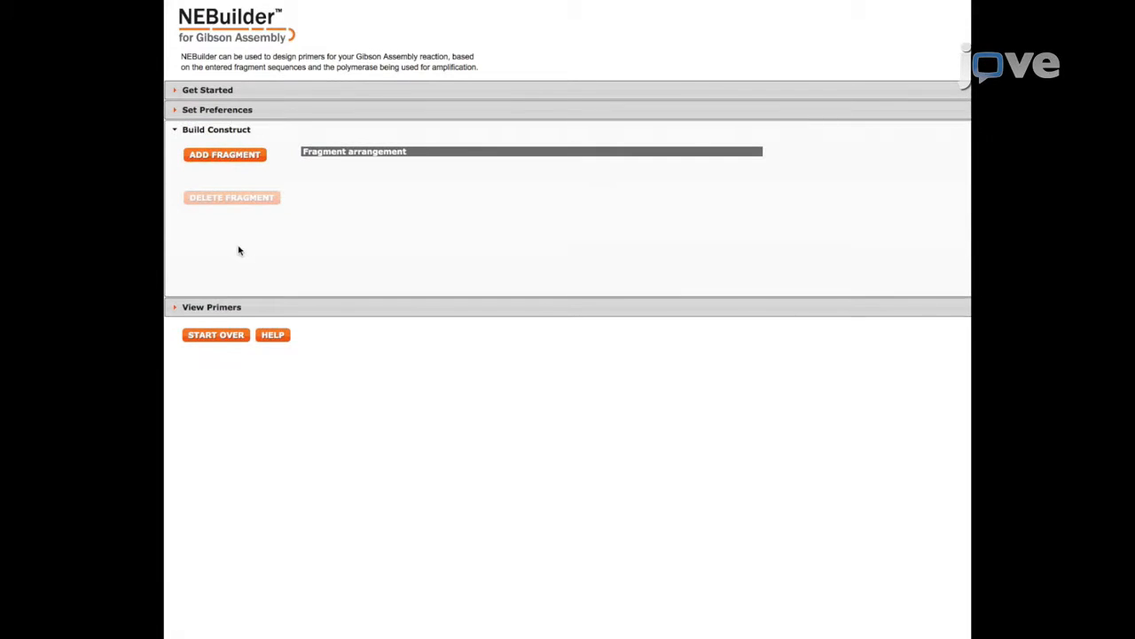
Step: Add a new fragment, paste the 5' pcDNA 3.1 vector sequence, name it and continue
{"action": "left_click", "coordinate": [224, 154]}
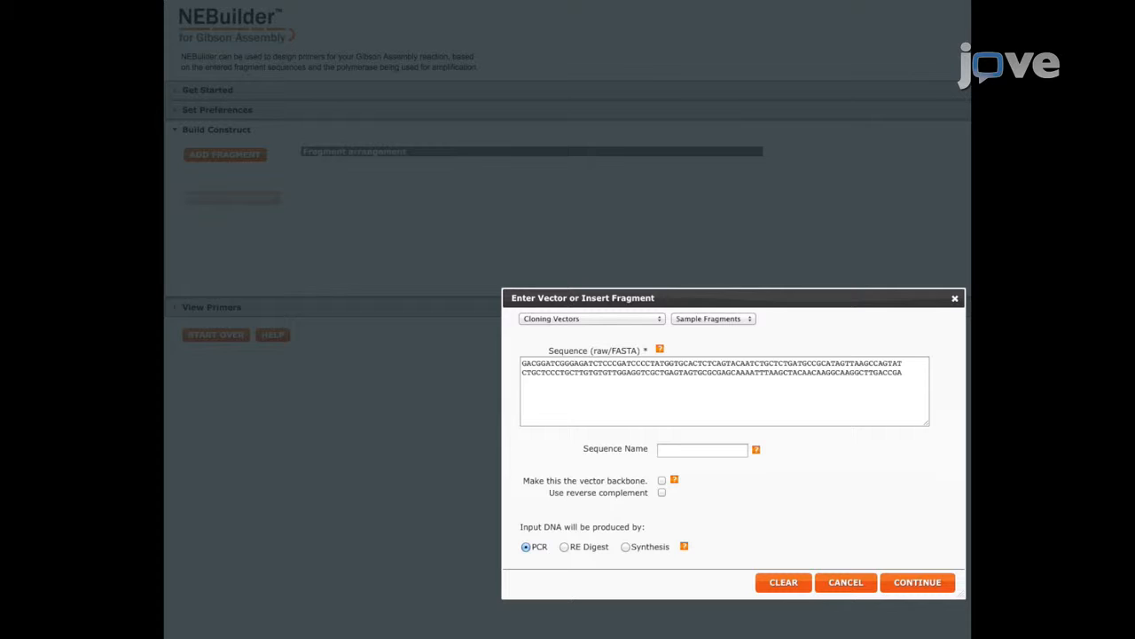
{"action": "left_click", "coordinate": [724, 390]}
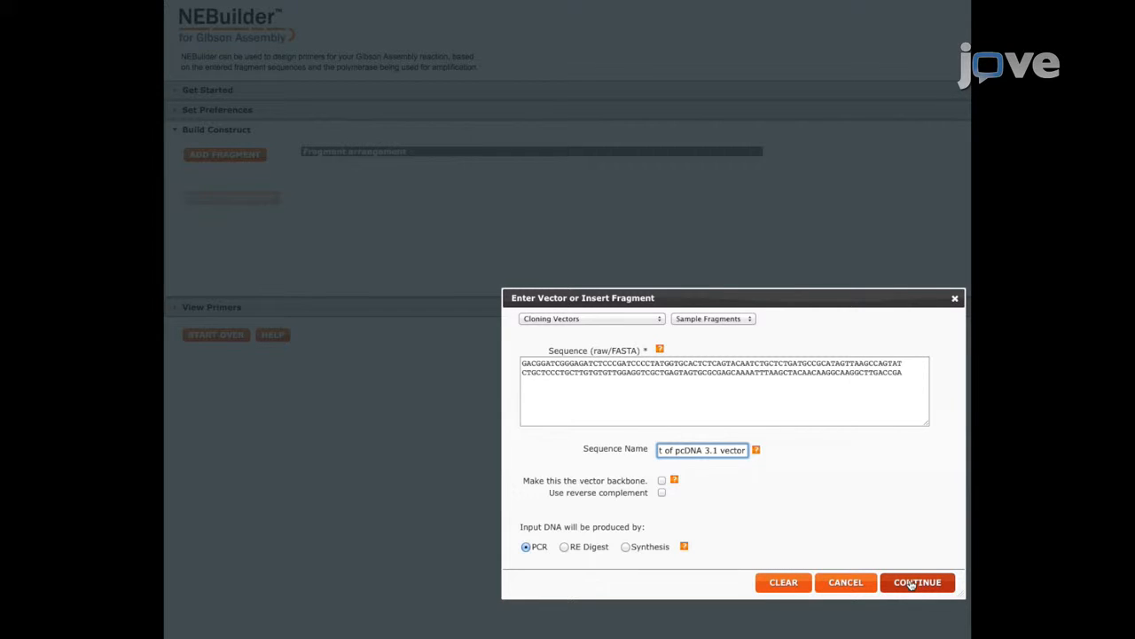
{"action": "left_click", "coordinate": [917, 582]}
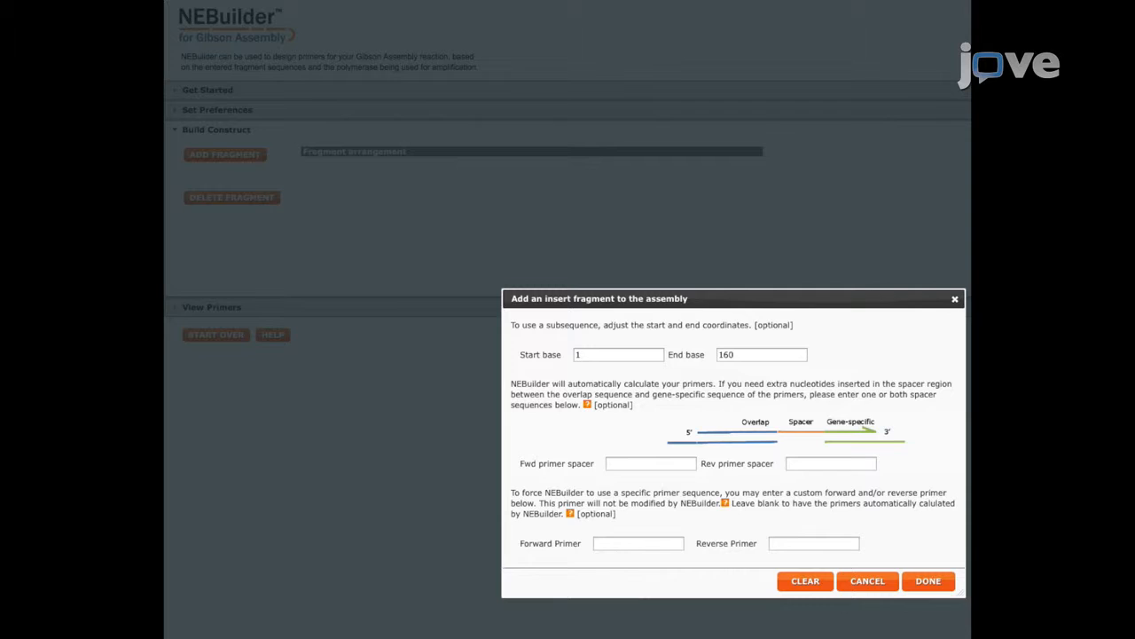
Step: Give the 160 bp 5' vector fragment a GCTAGC reverse primer spacer and add it to the assembly
{"action": "left_click", "coordinate": [617, 355]}
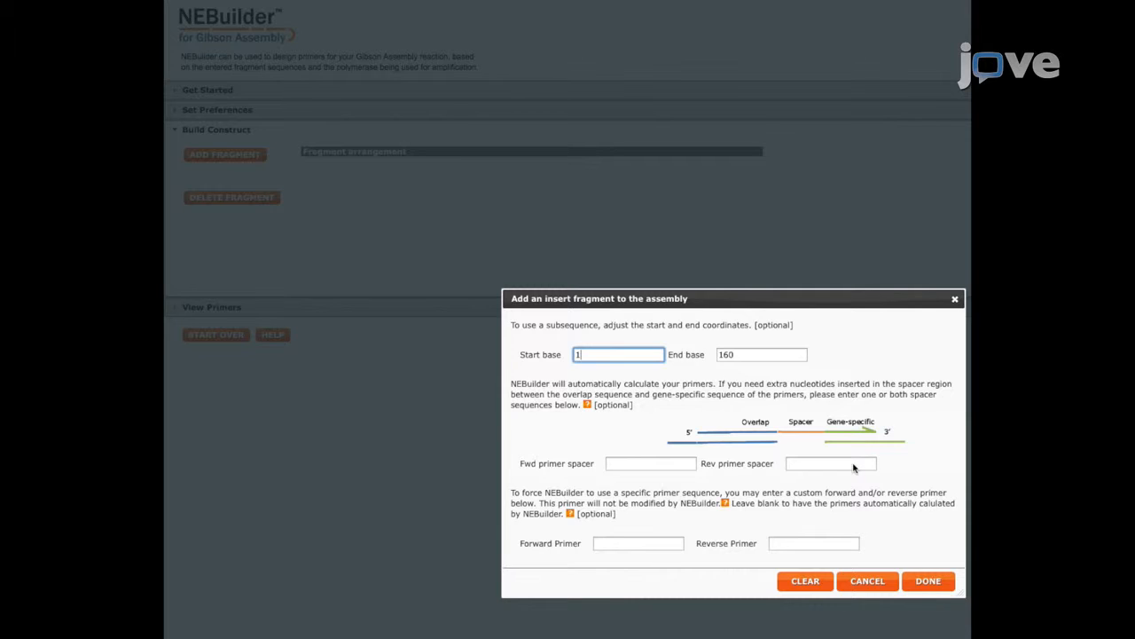
{"action": "left_click", "coordinate": [831, 464]}
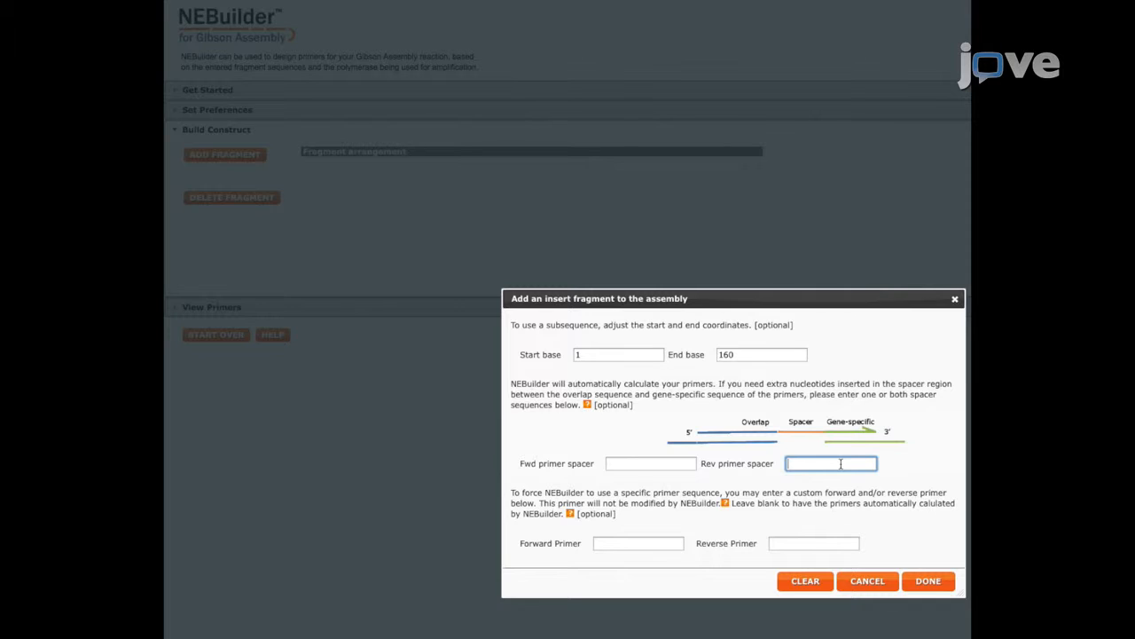
{"action": "type", "text": "GCTAGC"}
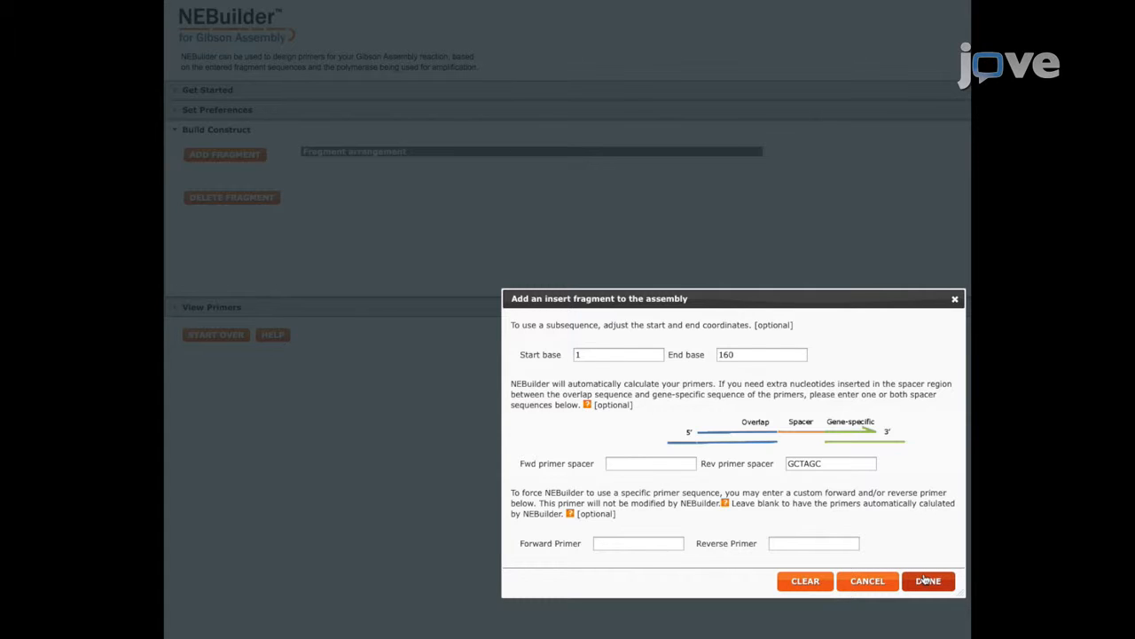
{"action": "left_click", "coordinate": [933, 581]}
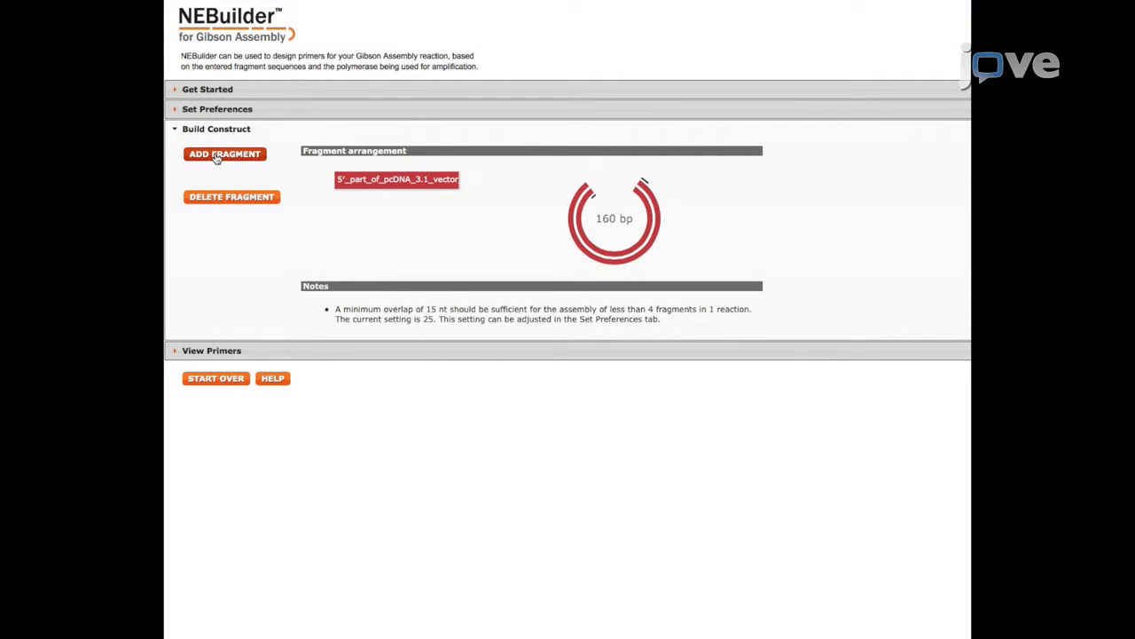
Step: Add the next fragment's sequence and name and accept it into the assembly
{"action": "left_click", "coordinate": [223, 153]}
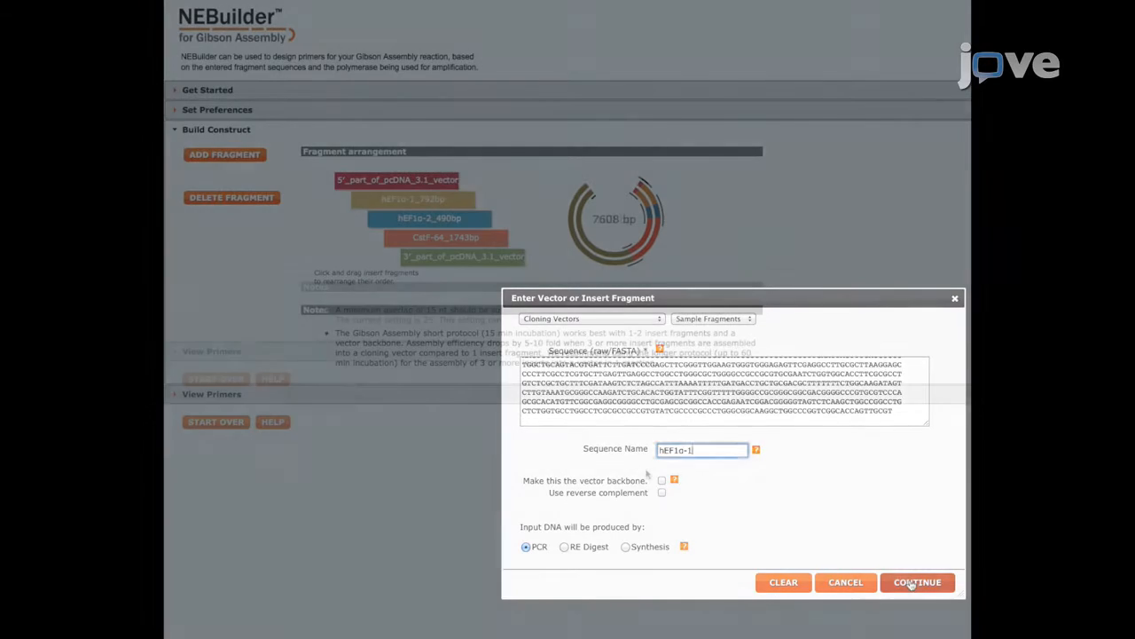
{"action": "left_click", "coordinate": [917, 582]}
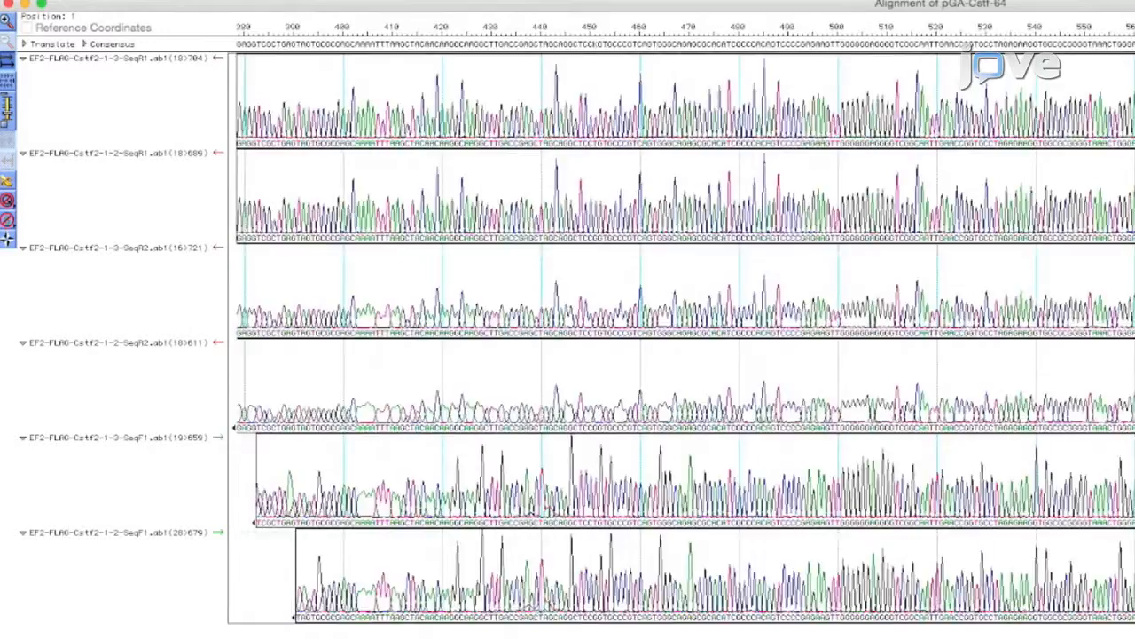
Step: Scroll the alignment to later reference coordinates around bases 460–620
{"action": "scroll", "scroll_direction": "right", "scroll_amount": 3}
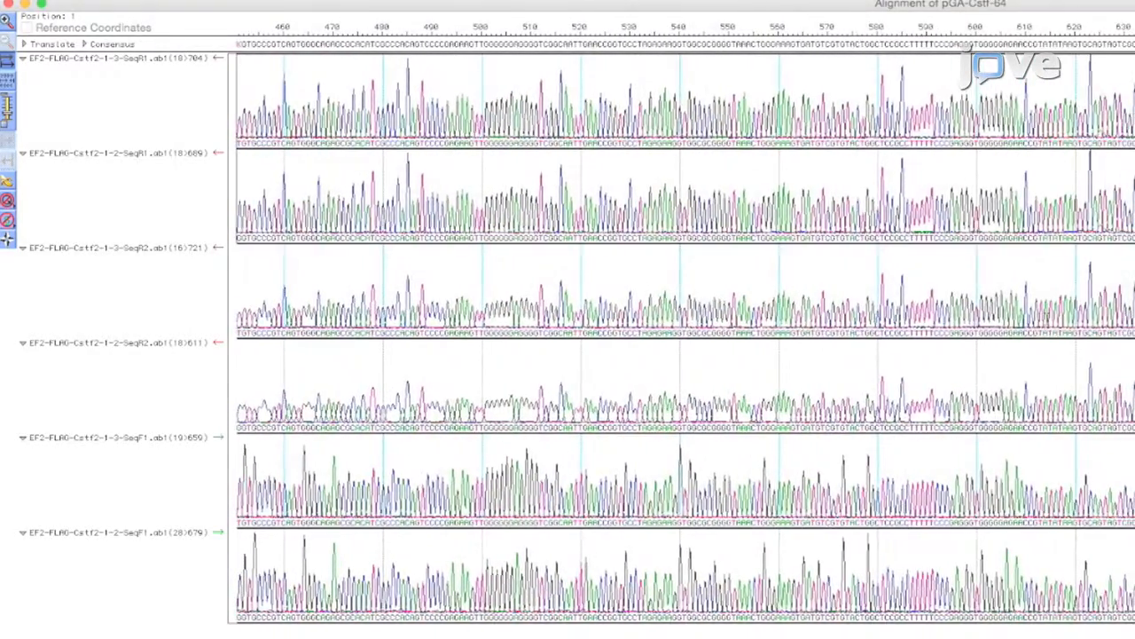